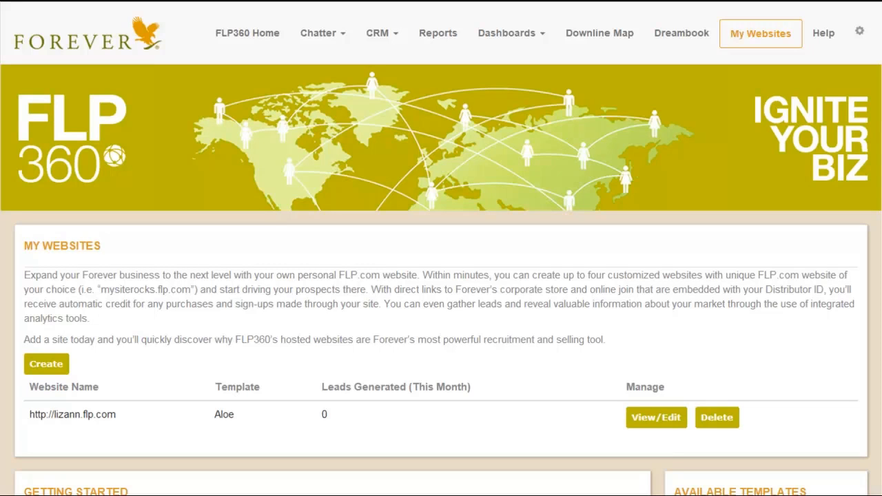
Step: Open lizann.flp.com from My Websites via View/Edit and switch it into Edit mode
{"action": "left_click", "coordinate": [655, 417]}
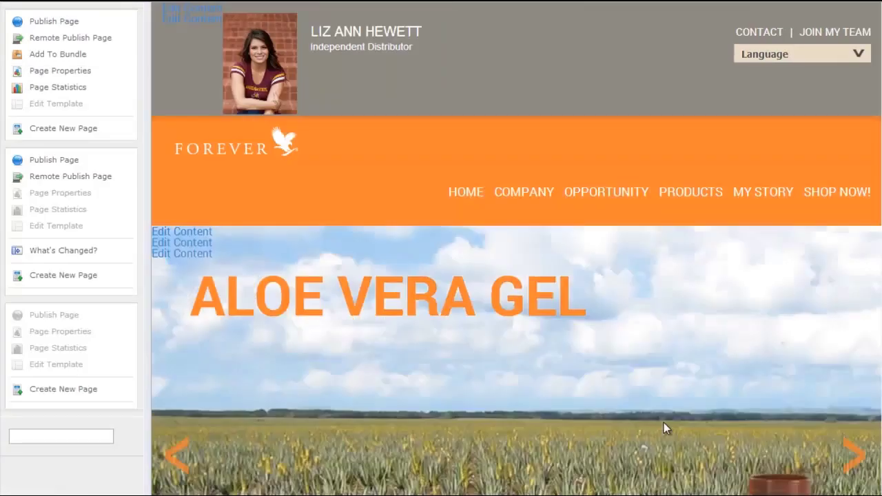
{"action": "left_click", "coordinate": [27, 15]}
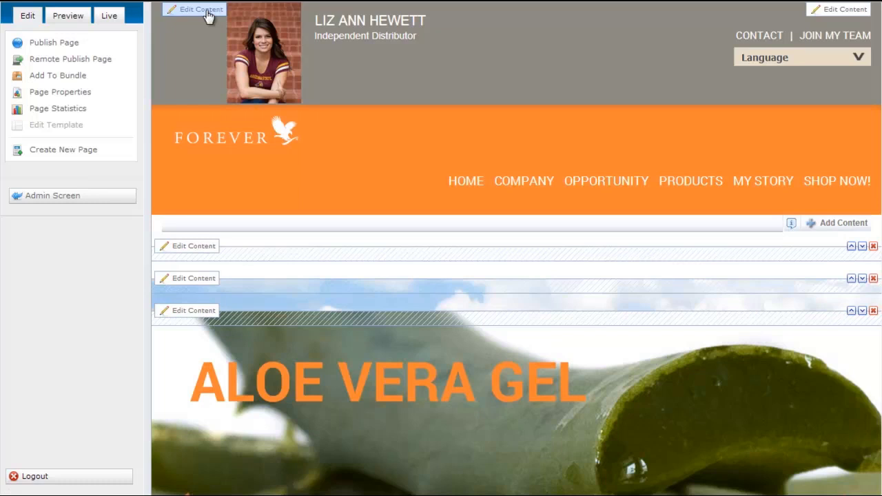
{"action": "left_click", "coordinate": [201, 8]}
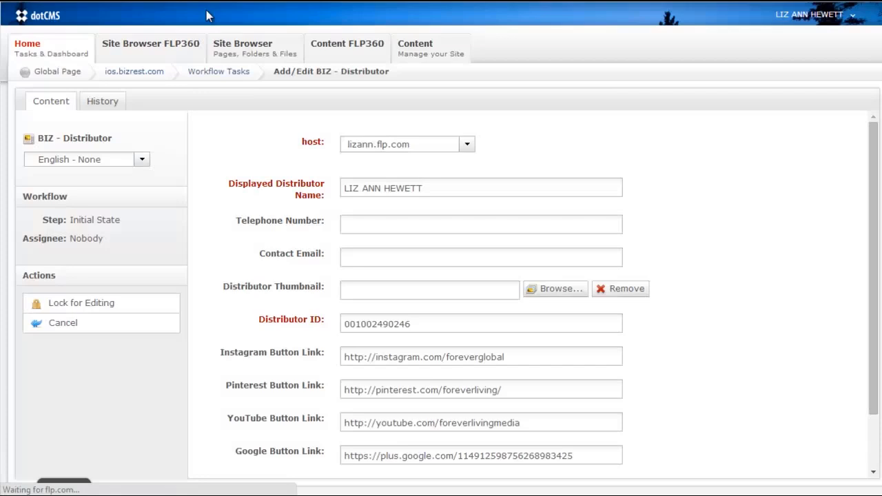
{"action": "left_click", "coordinate": [150, 43]}
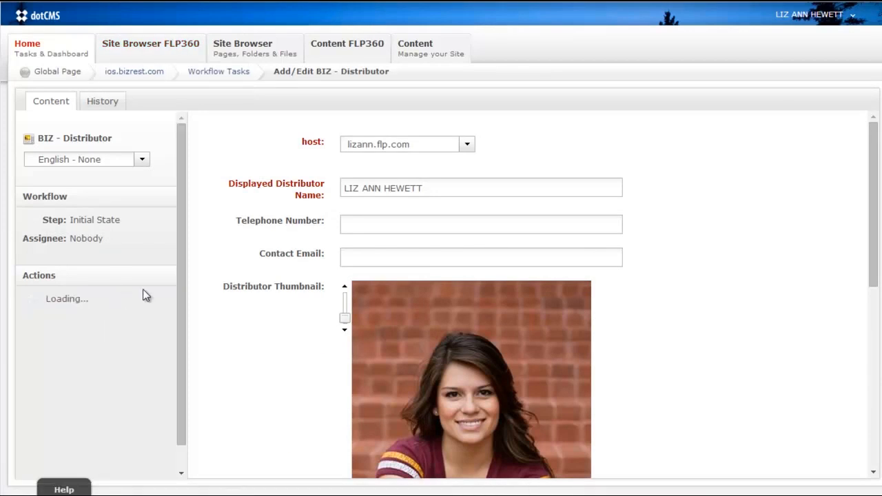
{"action": "scroll", "scroll_direction": "down", "scroll_amount": 3}
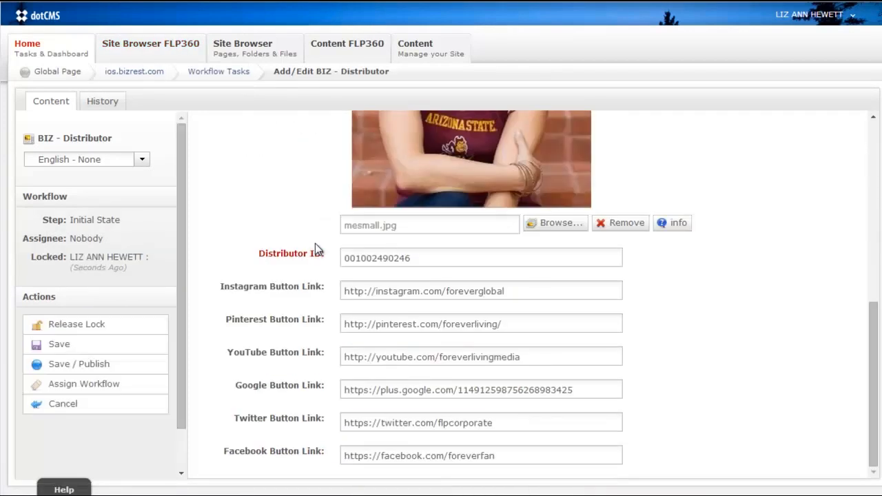
{"action": "mouse_move", "coordinate": [731, 270]}
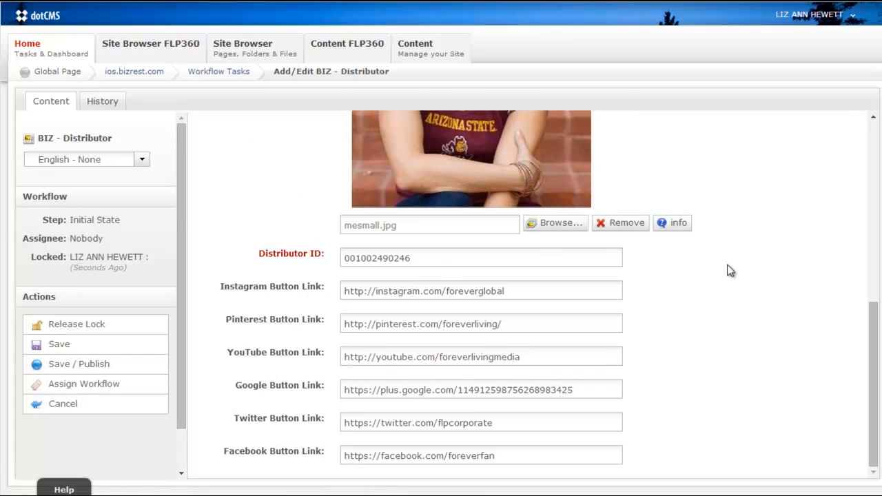
{"action": "mouse_move", "coordinate": [615, 336]}
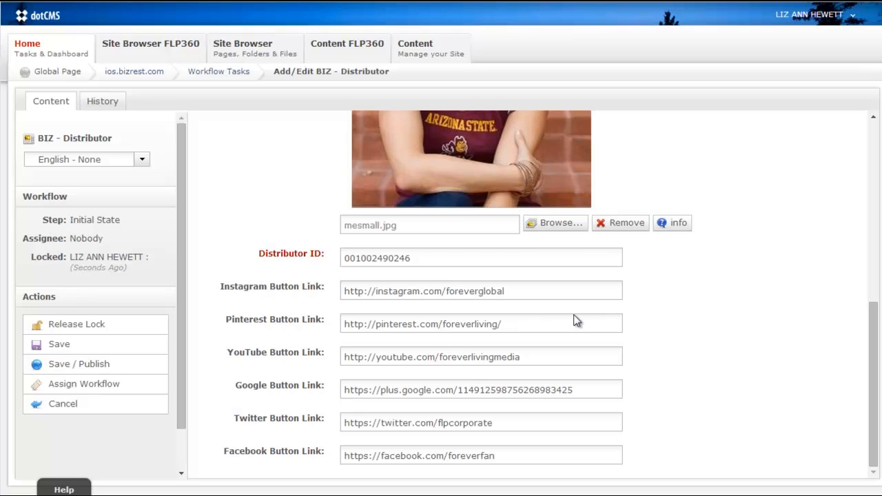
{"action": "mouse_move", "coordinate": [537, 384]}
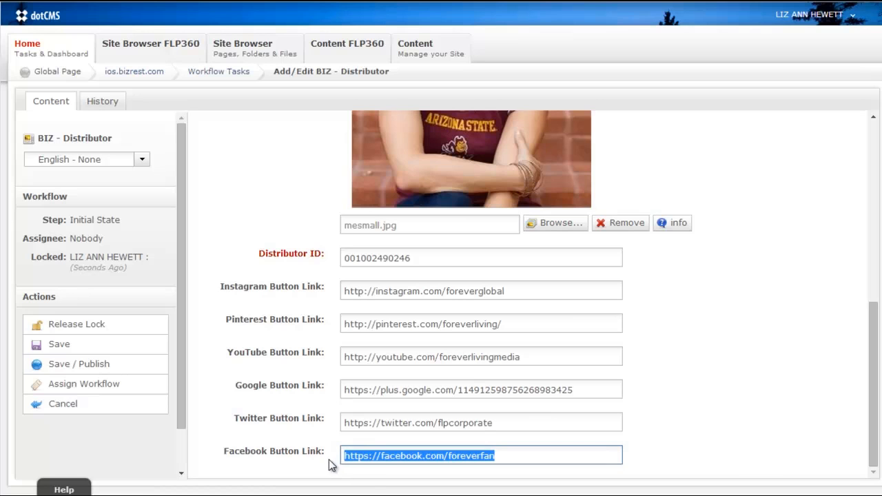
{"action": "key", "text": "Delete"}
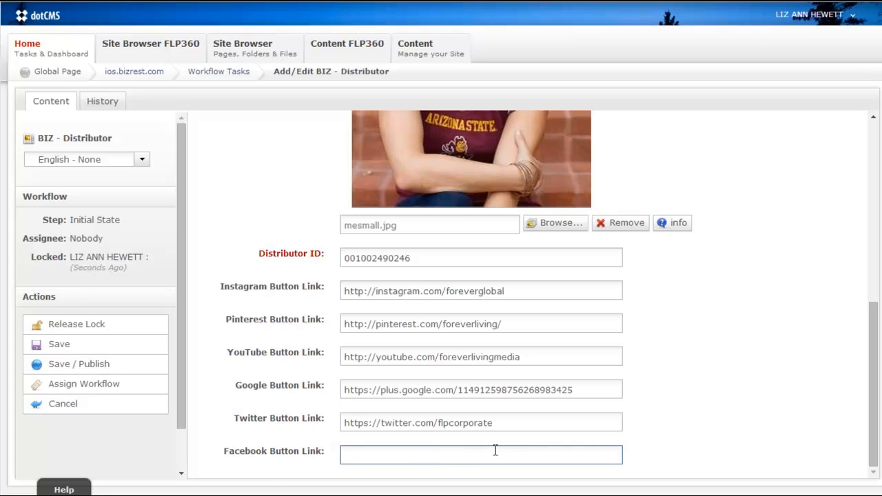
{"action": "mouse_move", "coordinate": [521, 419]}
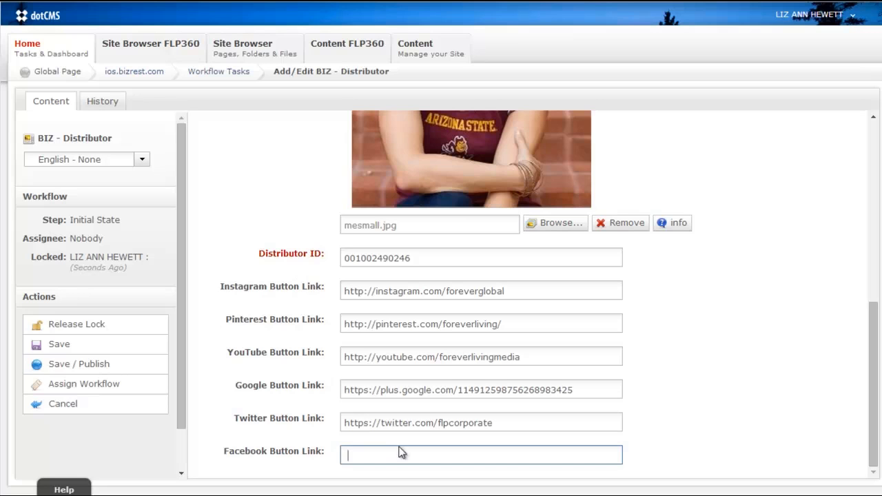
{"action": "mouse_move", "coordinate": [387, 456]}
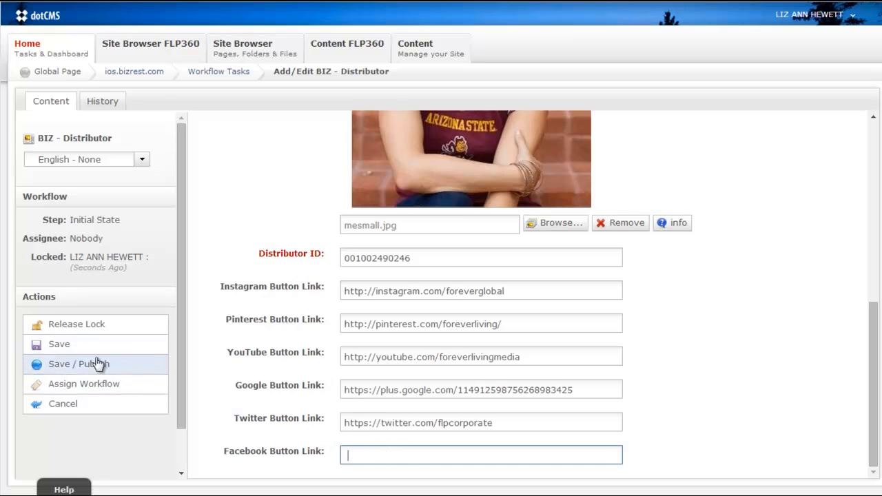
Step: Save/Publish the cleared Facebook link, then reopen the distributor content from the footer social icons
{"action": "left_click", "coordinate": [79, 364]}
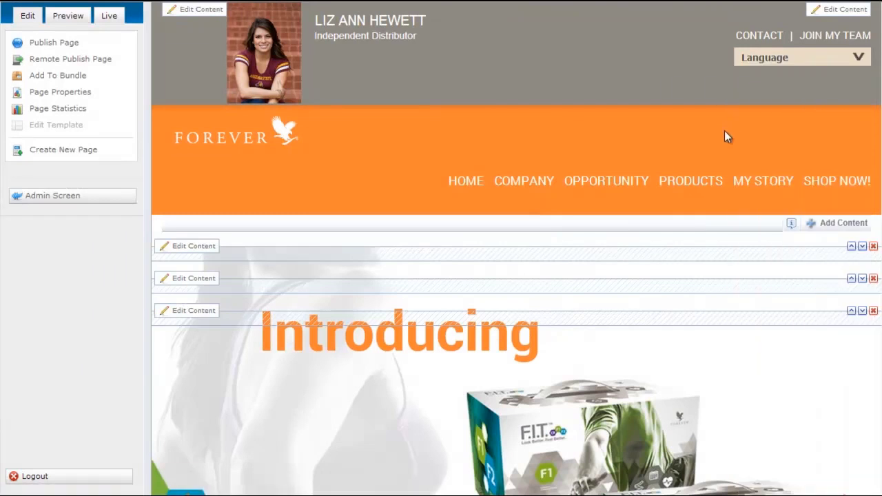
{"action": "scroll", "scroll_direction": "down", "scroll_amount": 3}
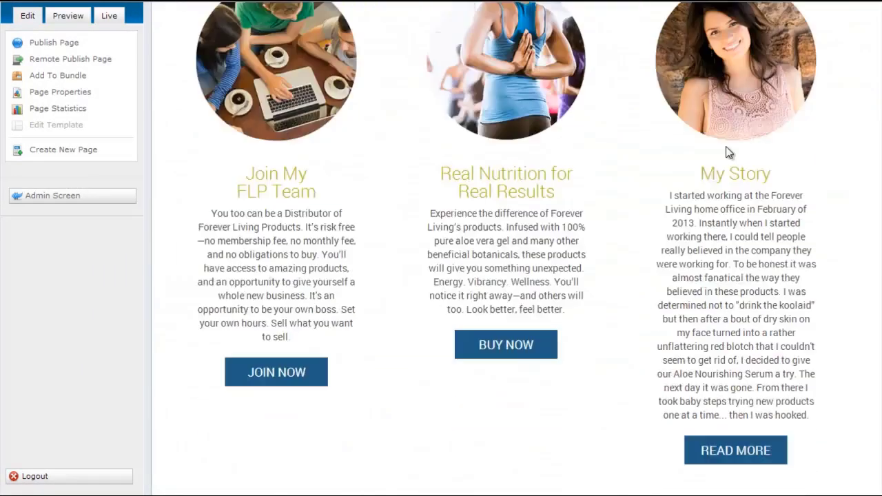
{"action": "scroll", "scroll_direction": "down", "scroll_amount": 3}
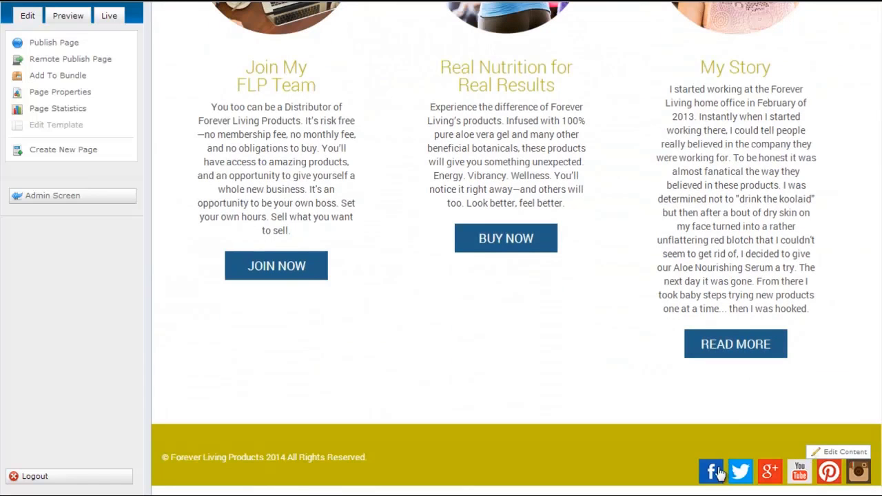
{"action": "mouse_move", "coordinate": [711, 471]}
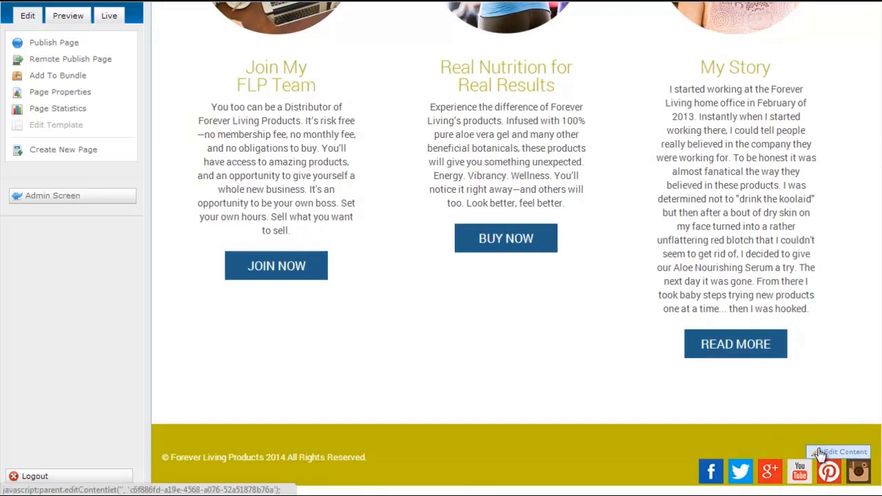
{"action": "mouse_move", "coordinate": [843, 456]}
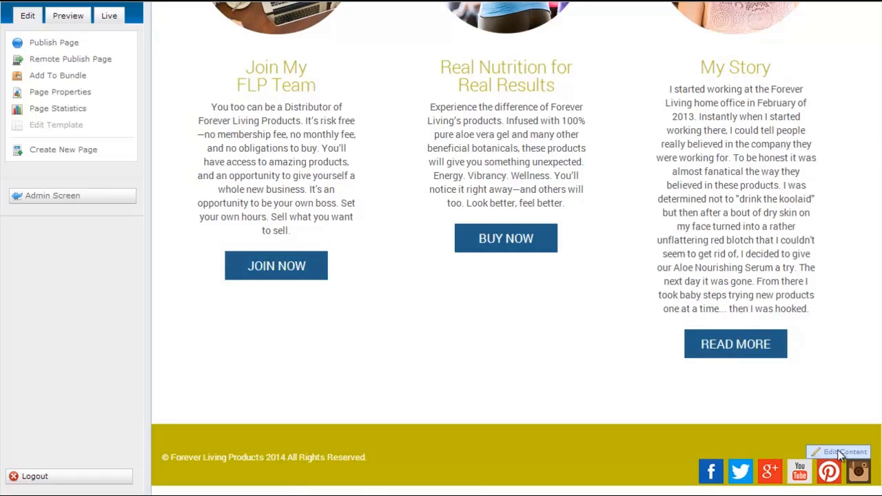
{"action": "left_click", "coordinate": [838, 453]}
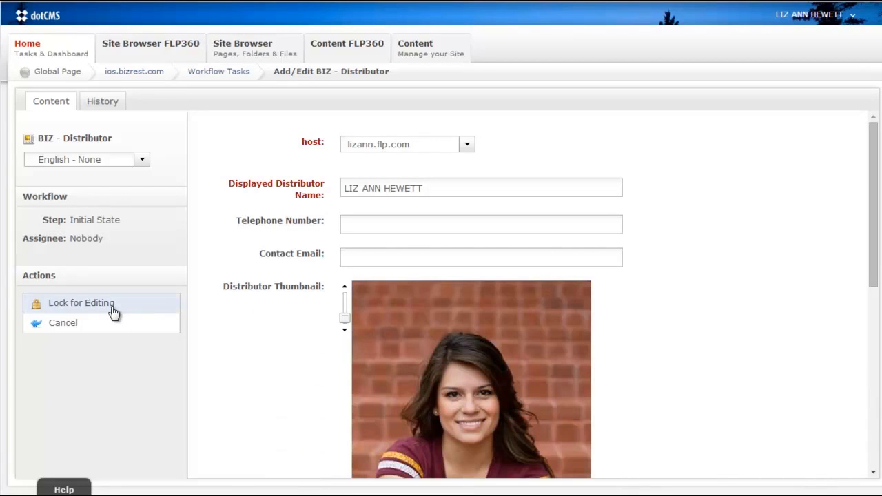
Step: Lock the distributor entry again and clear stray 'bfd' text from the Facebook Button Link field
{"action": "left_click", "coordinate": [81, 303]}
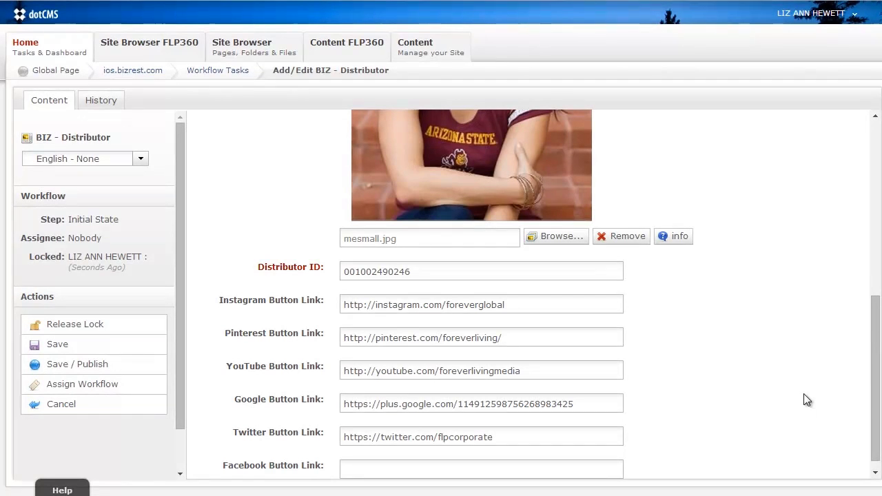
{"action": "mouse_move", "coordinate": [655, 333]}
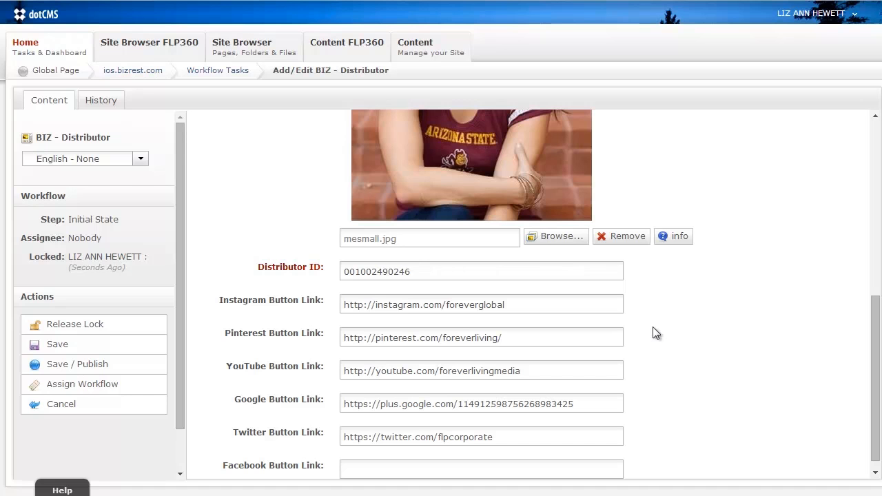
{"action": "mouse_move", "coordinate": [532, 303]}
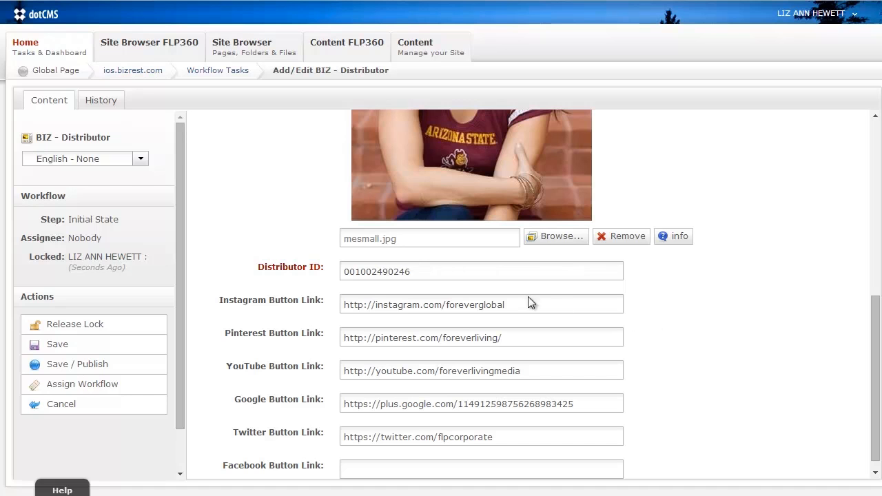
{"action": "mouse_move", "coordinate": [623, 355]}
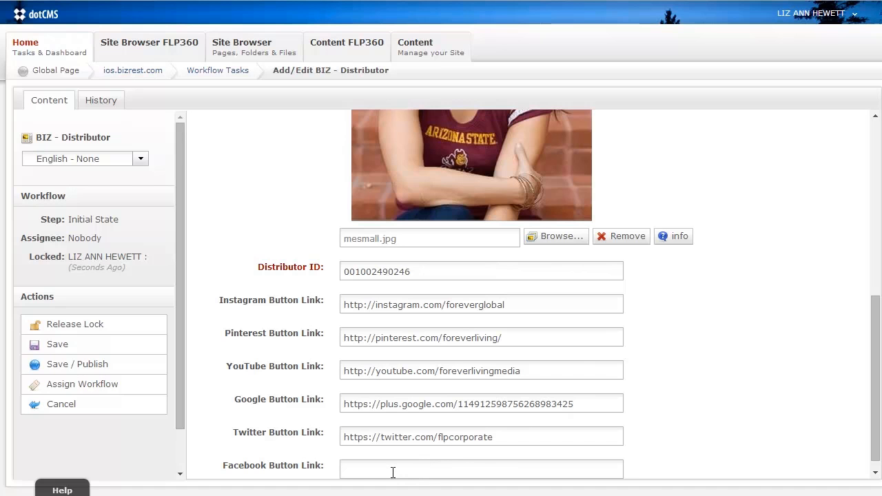
{"action": "left_click", "coordinate": [481, 469]}
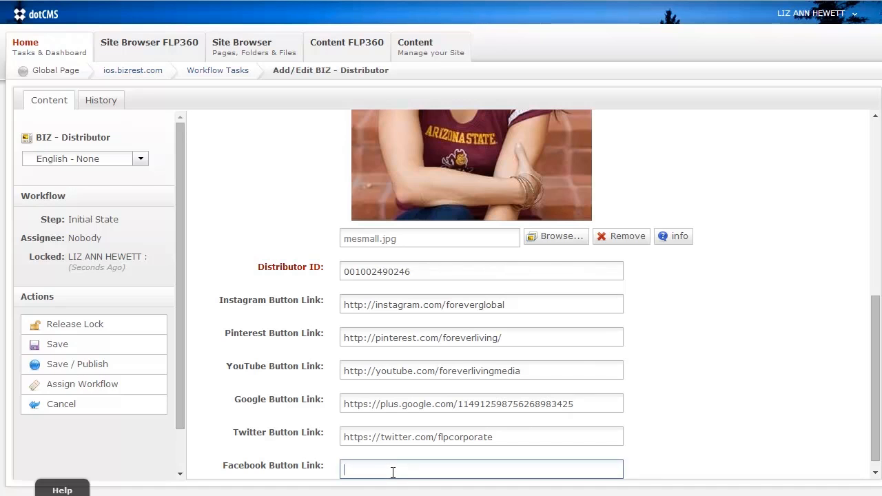
{"action": "type", "text": "bfdbfgdhb"}
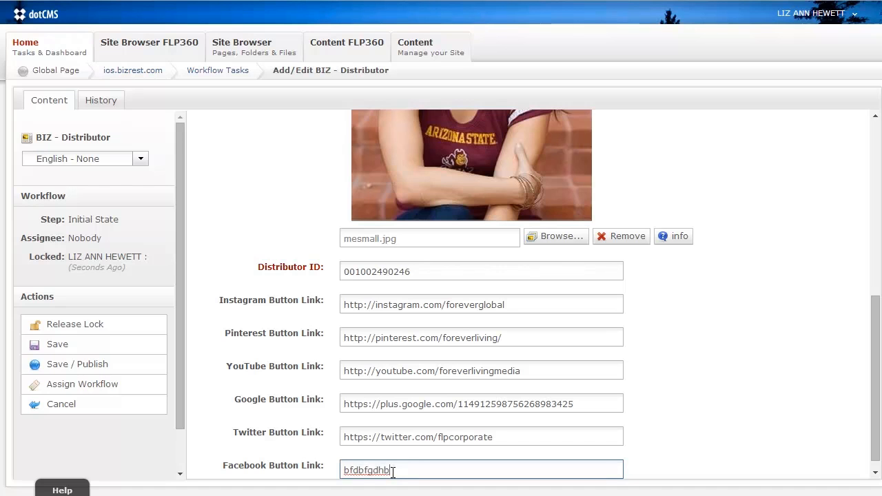
{"action": "key", "text": "ctrl+a"}
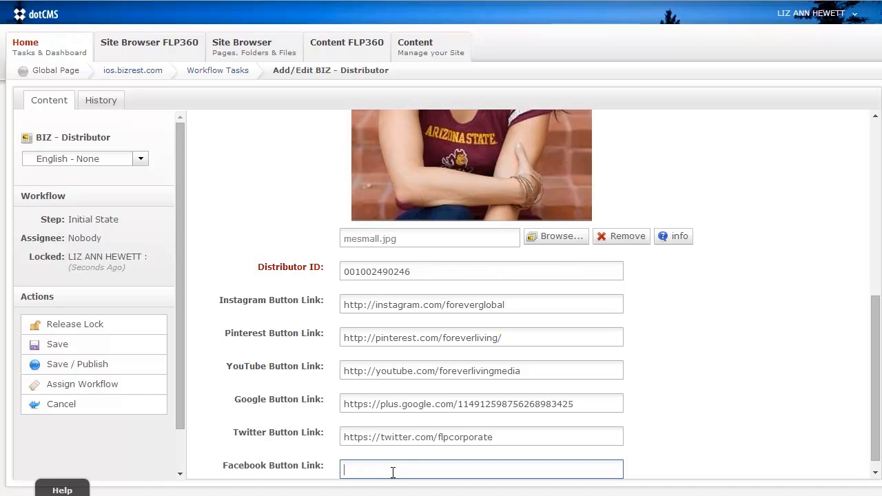
{"action": "mouse_move", "coordinate": [438, 468]}
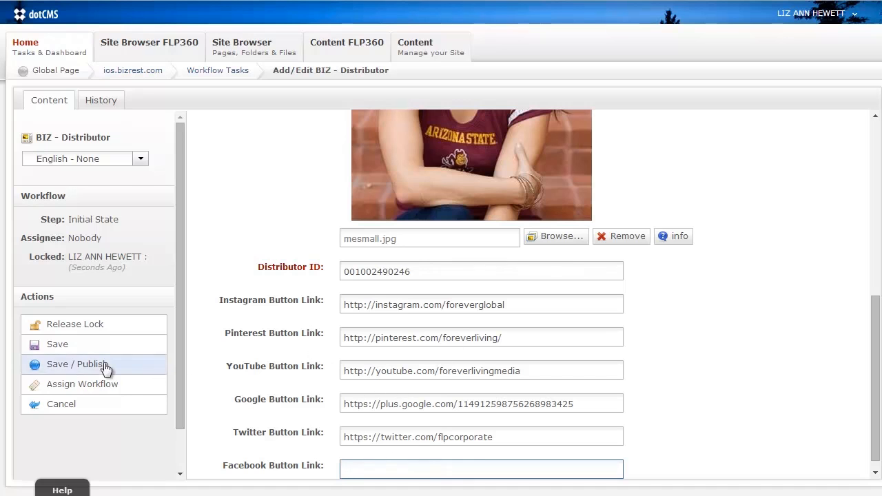
Step: Save/Publish the distributor entry with no Facebook link and return to the site page footer
{"action": "left_click", "coordinate": [77, 364]}
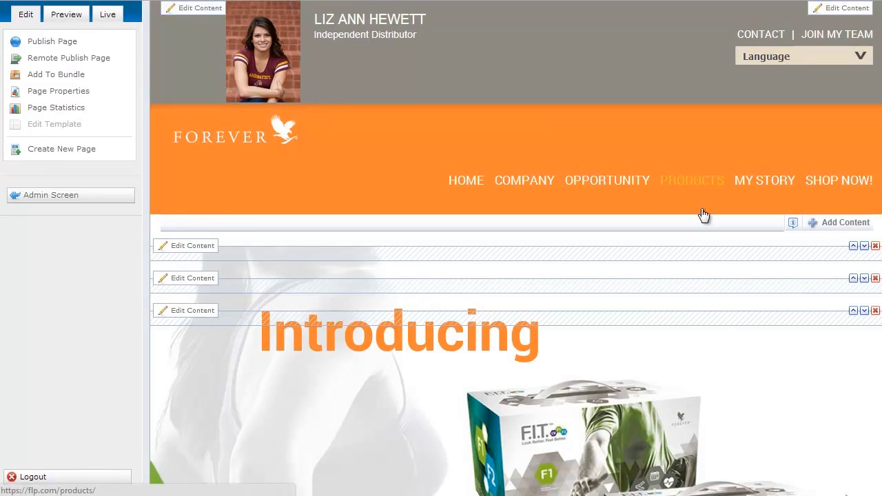
{"action": "scroll", "scroll_direction": "down", "scroll_amount": 3}
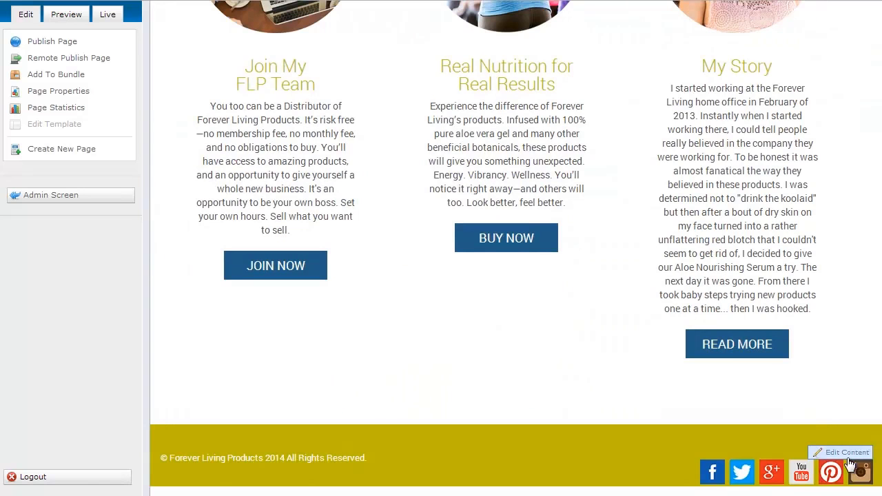